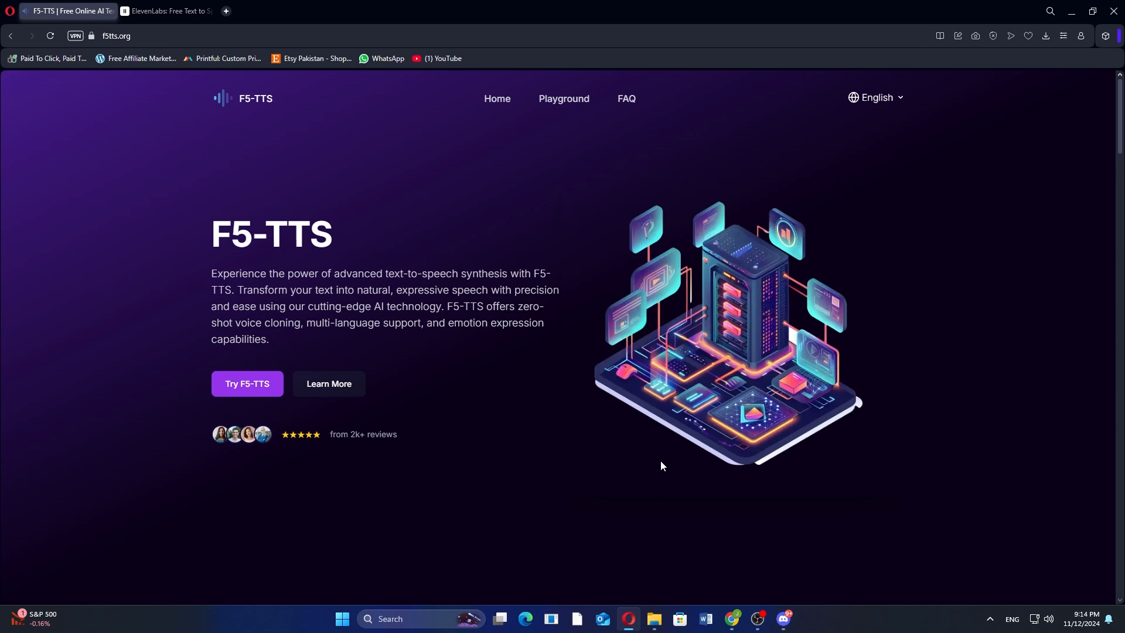
- Scroll the F5-TTS homepage past How to Use and Why Choose to the FAQ section
{"action": "scroll", "scroll_direction": "down", "scroll_amount": 3}
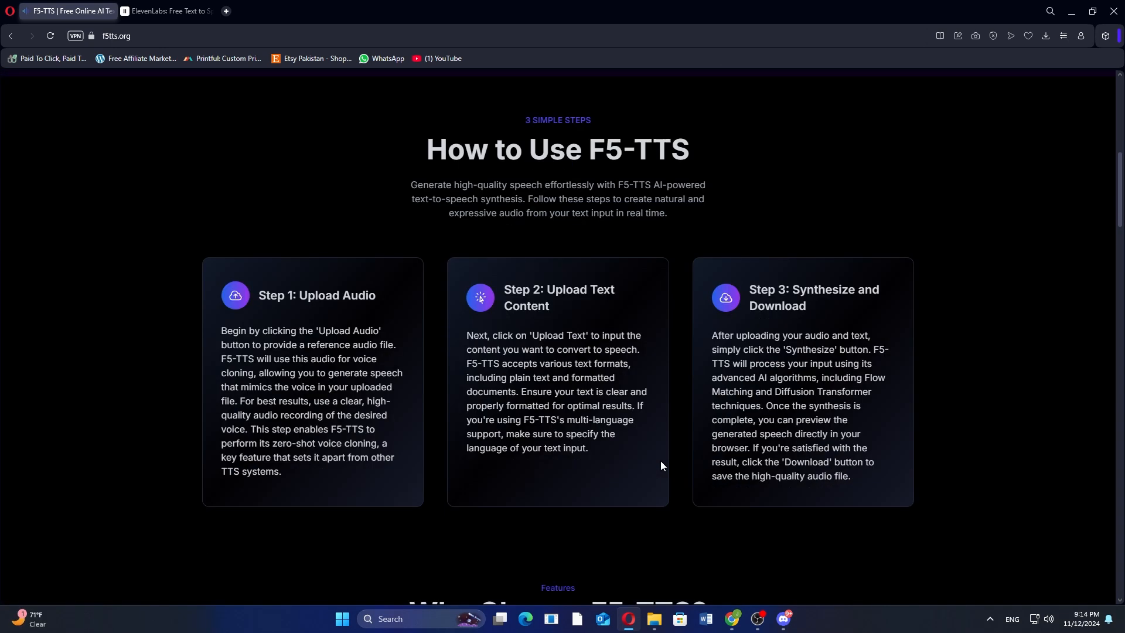
{"action": "scroll", "scroll_direction": "down", "scroll_amount": 3}
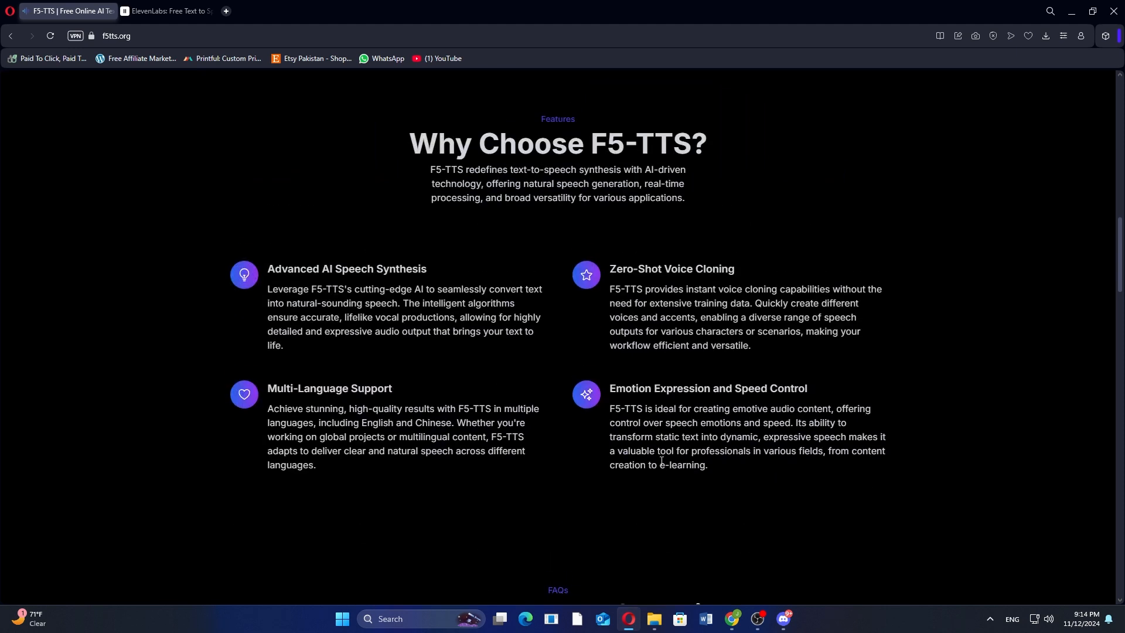
{"action": "scroll", "scroll_direction": "down", "scroll_amount": 3}
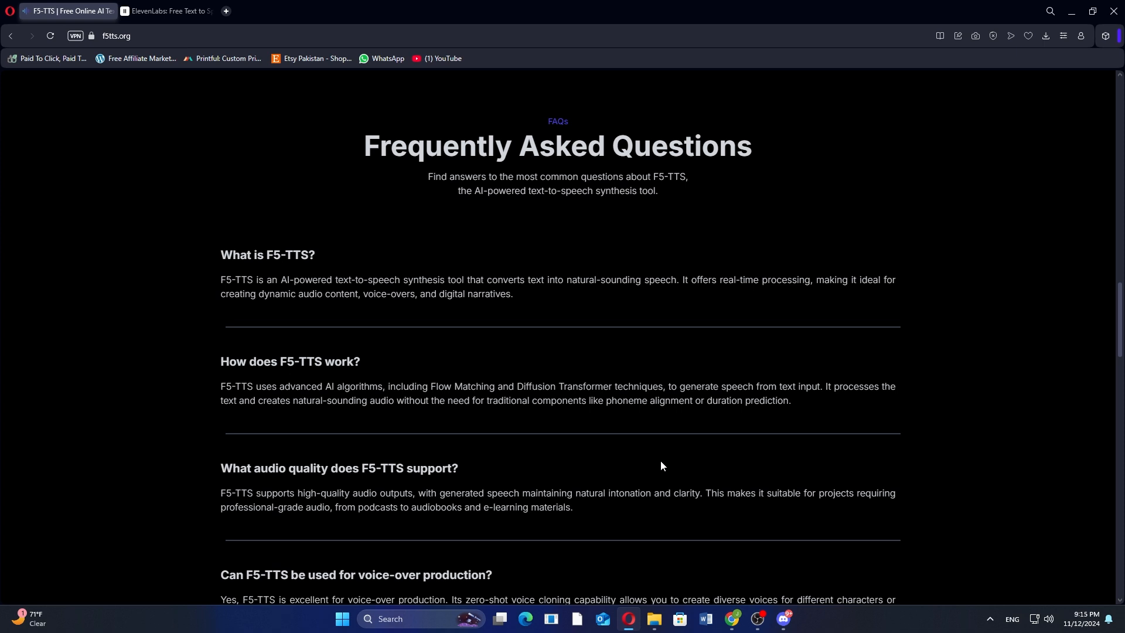
- Scroll through the F5-TTS FAQs and testimonials to the Experience F5-TTS Now! footer
{"action": "scroll", "scroll_direction": "down", "scroll_amount": 3}
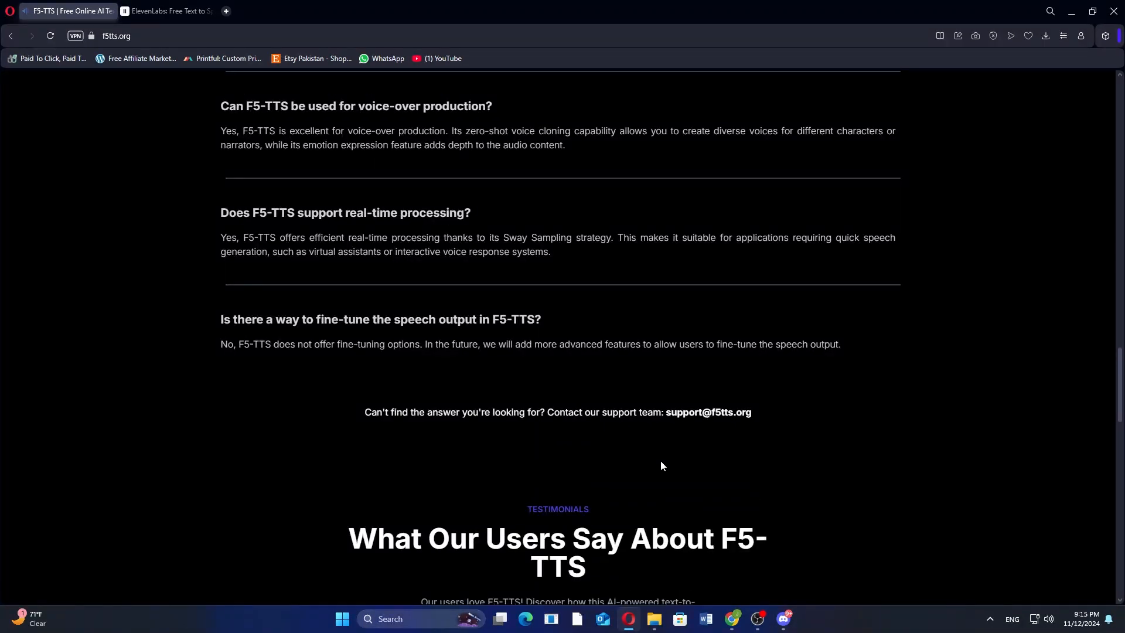
{"action": "scroll", "scroll_direction": "down", "scroll_amount": 3}
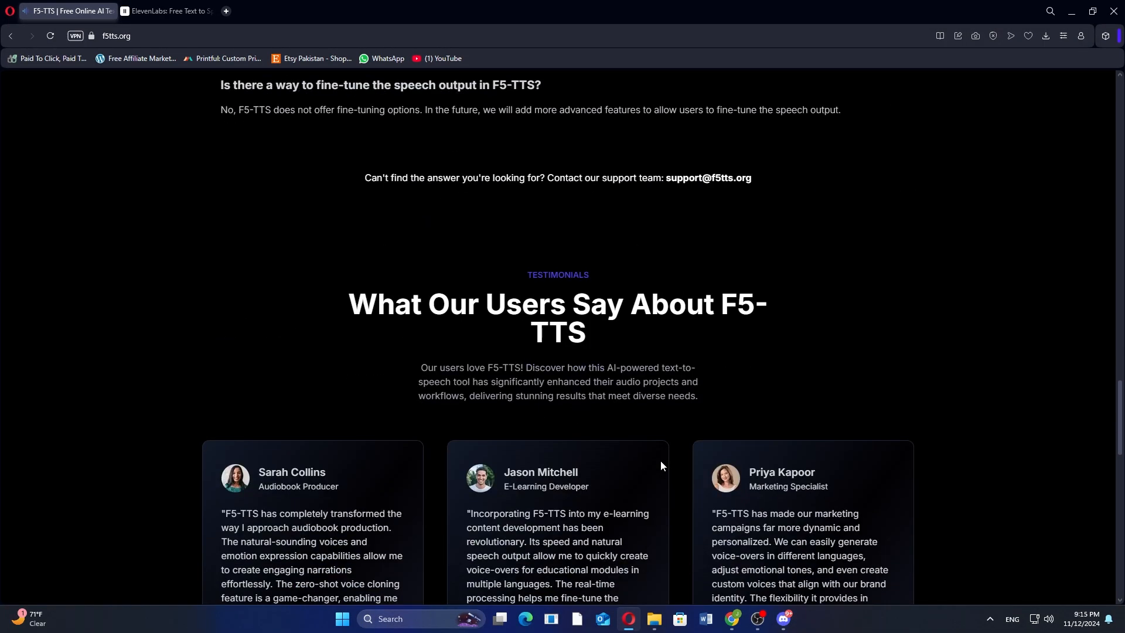
{"action": "scroll", "scroll_direction": "down", "scroll_amount": 3}
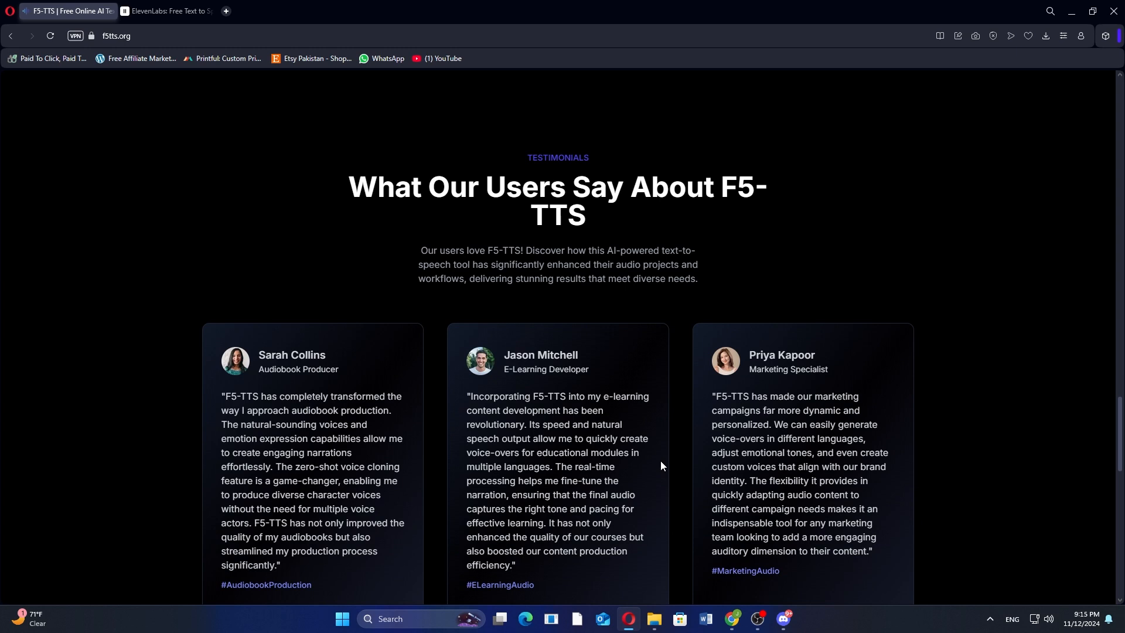
{"action": "scroll", "scroll_direction": "down", "scroll_amount": 3}
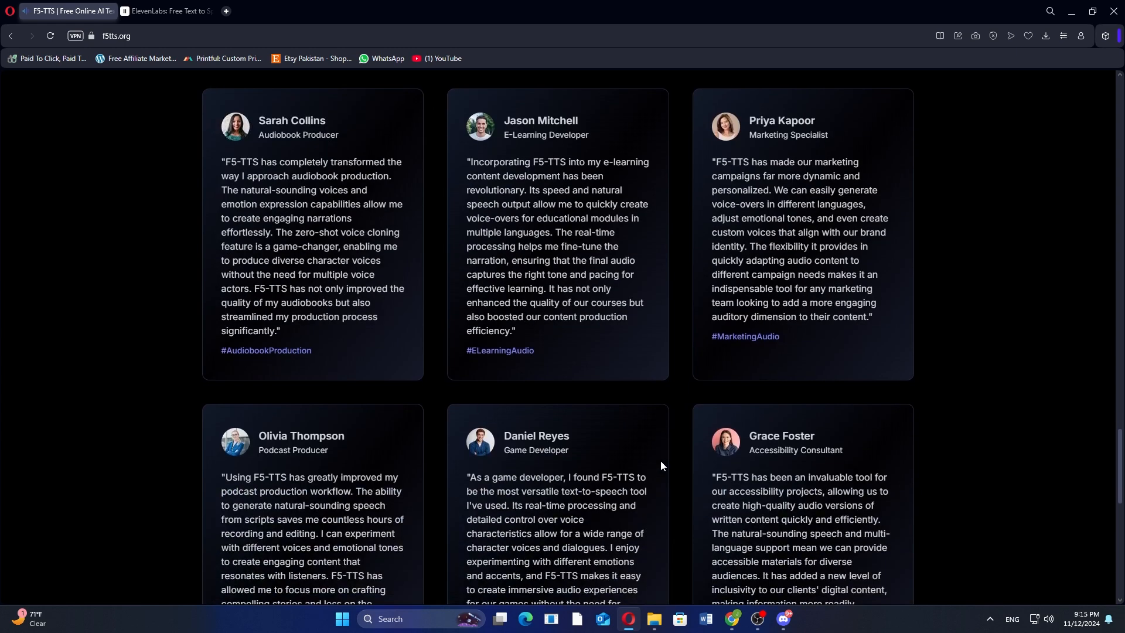
{"action": "scroll", "scroll_direction": "down", "scroll_amount": 3}
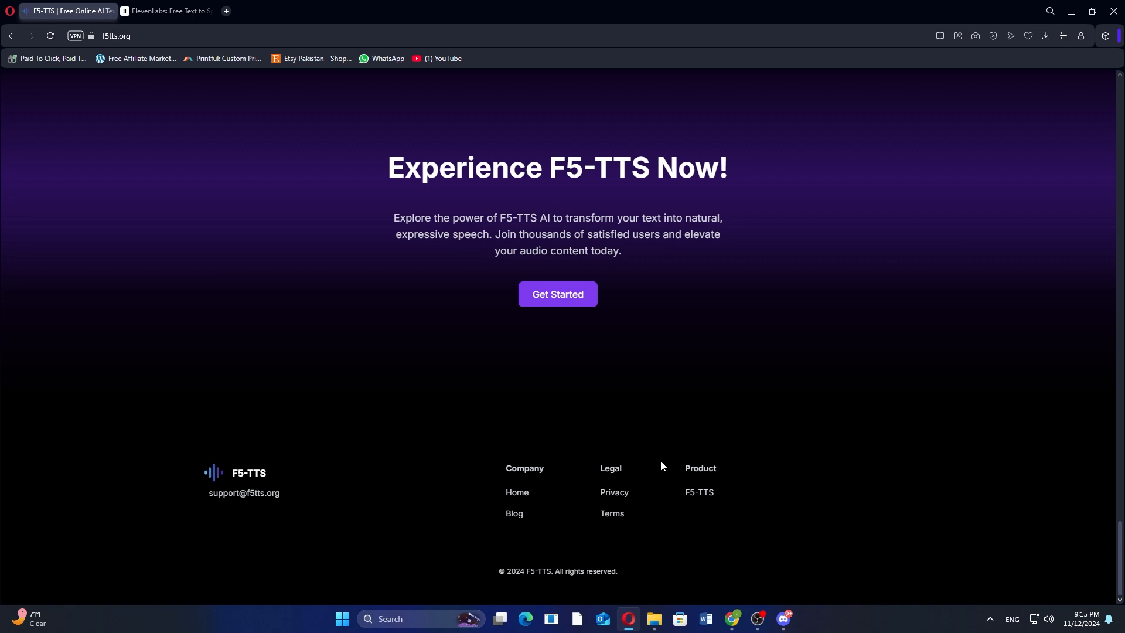
{"action": "mouse_move", "coordinate": [850, 265]}
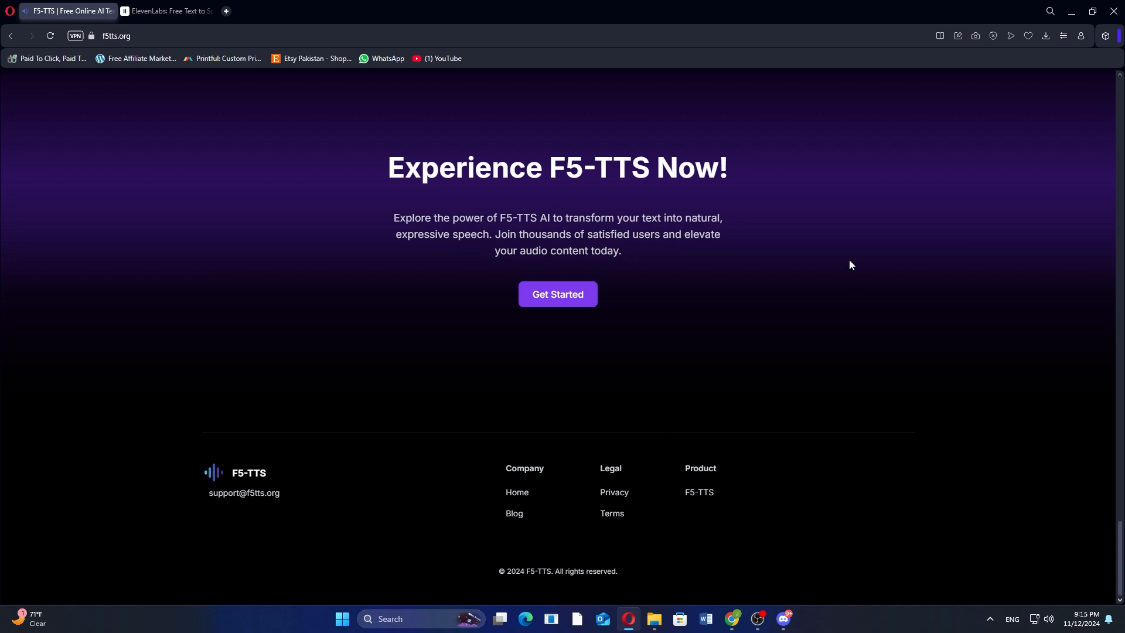
- Switch to the ElevenLabs tab and scroll past the text-to-speech demo to the accessibility section
{"action": "left_click", "coordinate": [169, 10]}
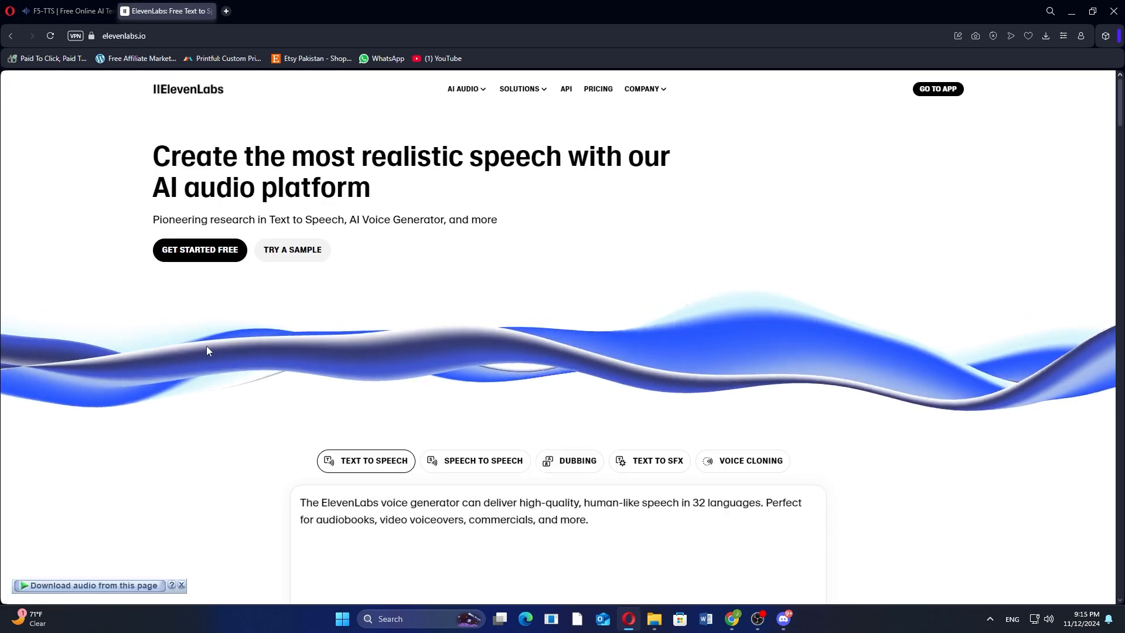
{"action": "scroll", "scroll_direction": "down", "scroll_amount": 3}
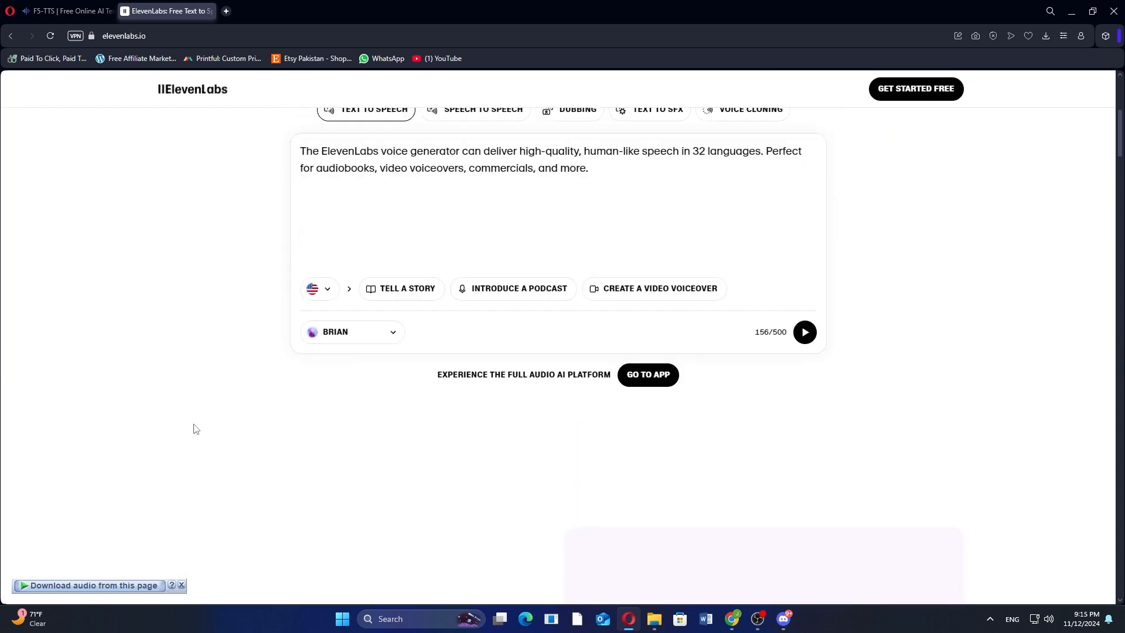
{"action": "scroll", "scroll_direction": "up", "scroll_amount": 3}
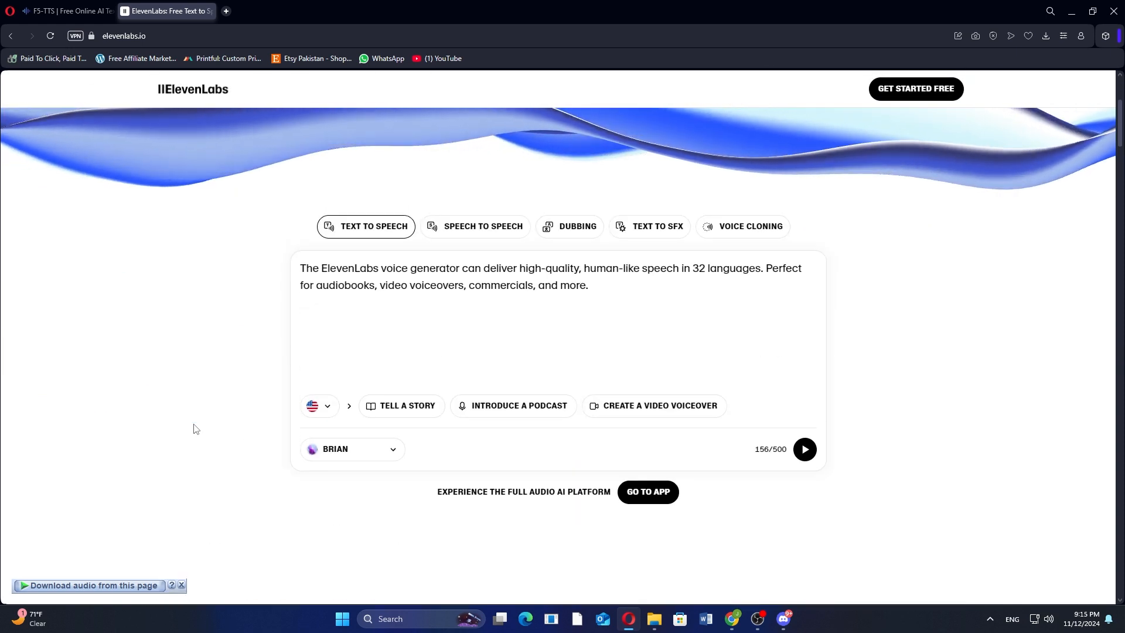
{"action": "scroll", "scroll_direction": "down", "scroll_amount": 3}
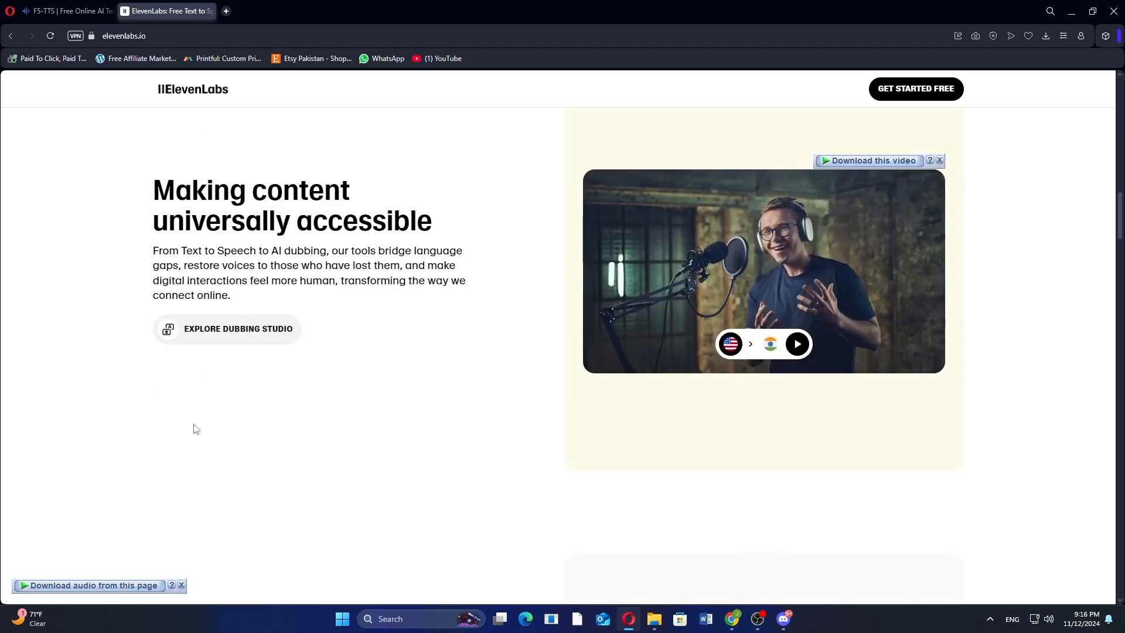
- Scroll ElevenLabs past safety, customer stories and solutions to the creative AI audio tools suite
{"action": "scroll", "scroll_direction": "down", "scroll_amount": 3}
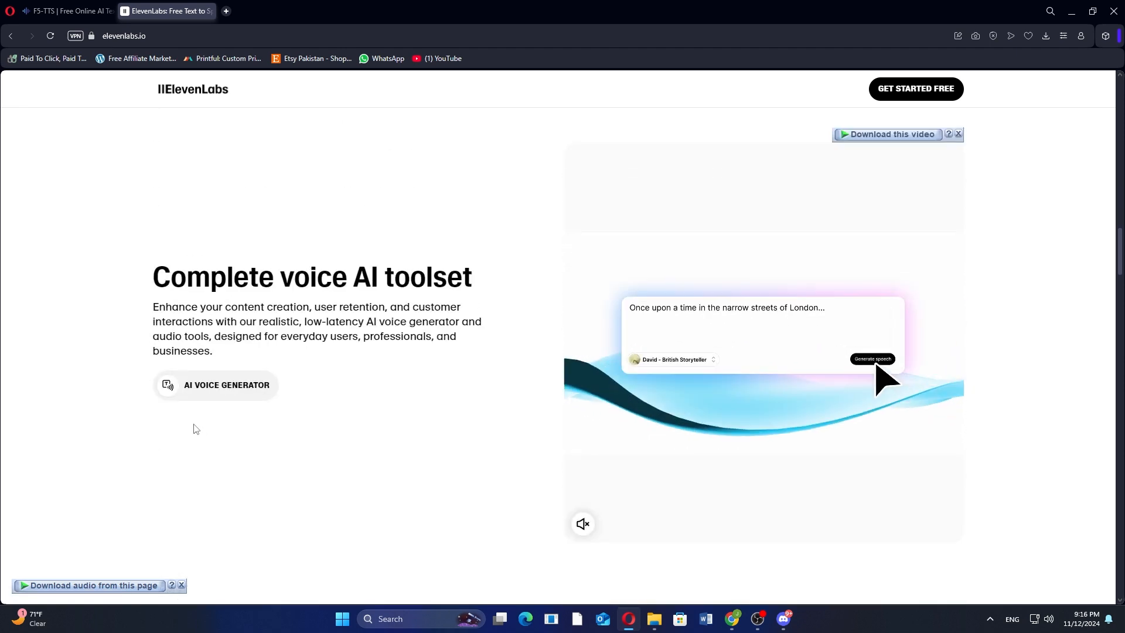
{"action": "scroll", "scroll_direction": "down", "scroll_amount": 3}
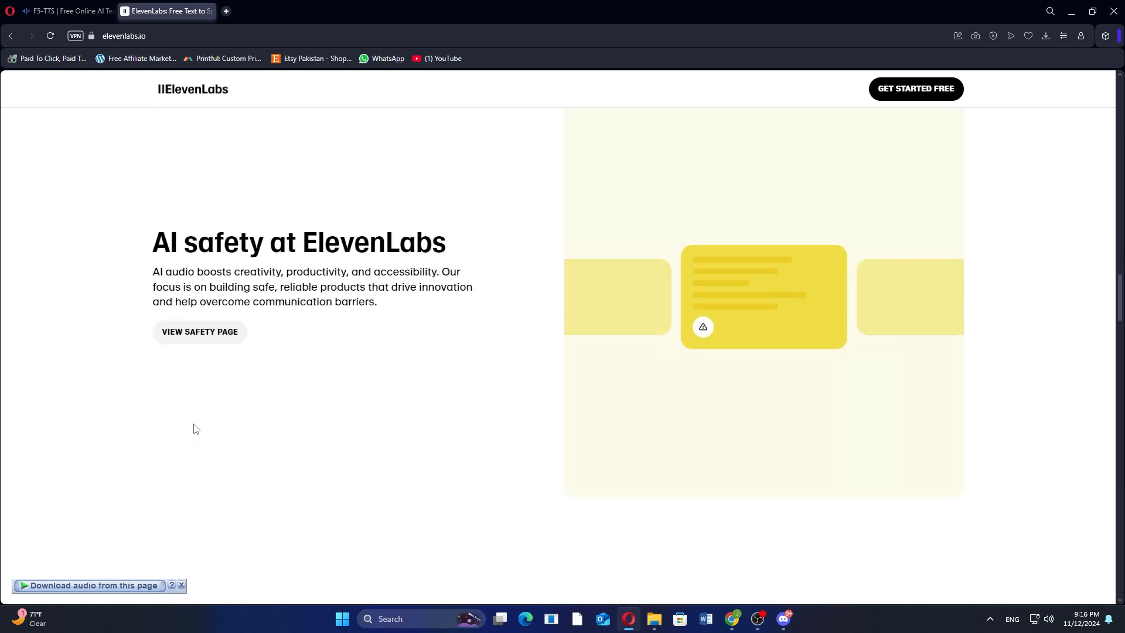
{"action": "scroll", "scroll_direction": "down", "scroll_amount": 3}
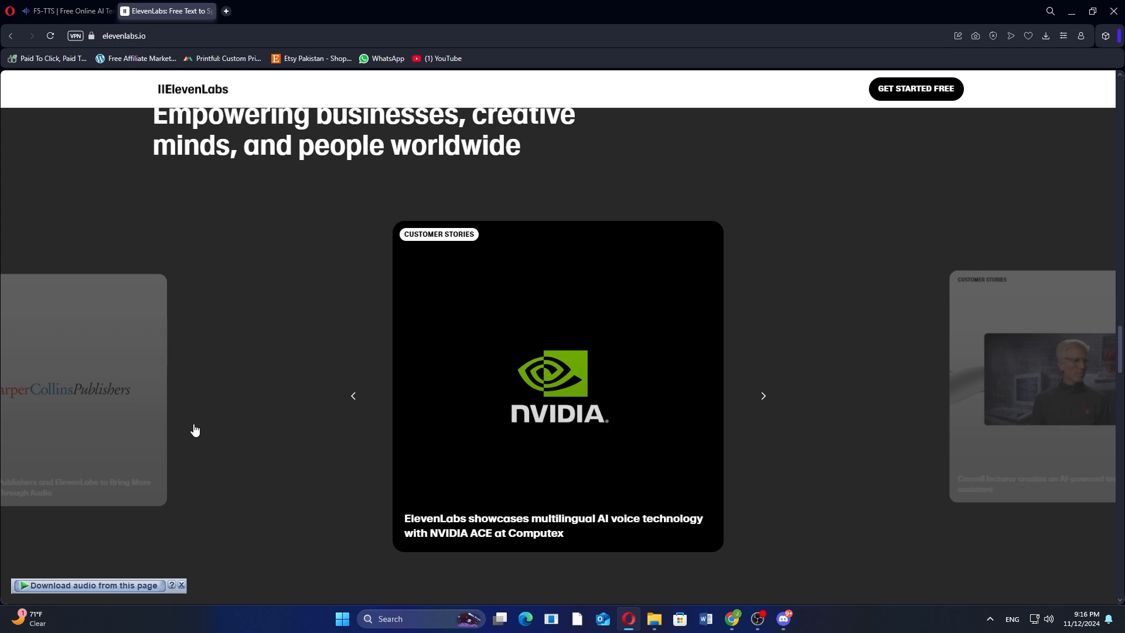
{"action": "scroll", "scroll_direction": "down", "scroll_amount": 3}
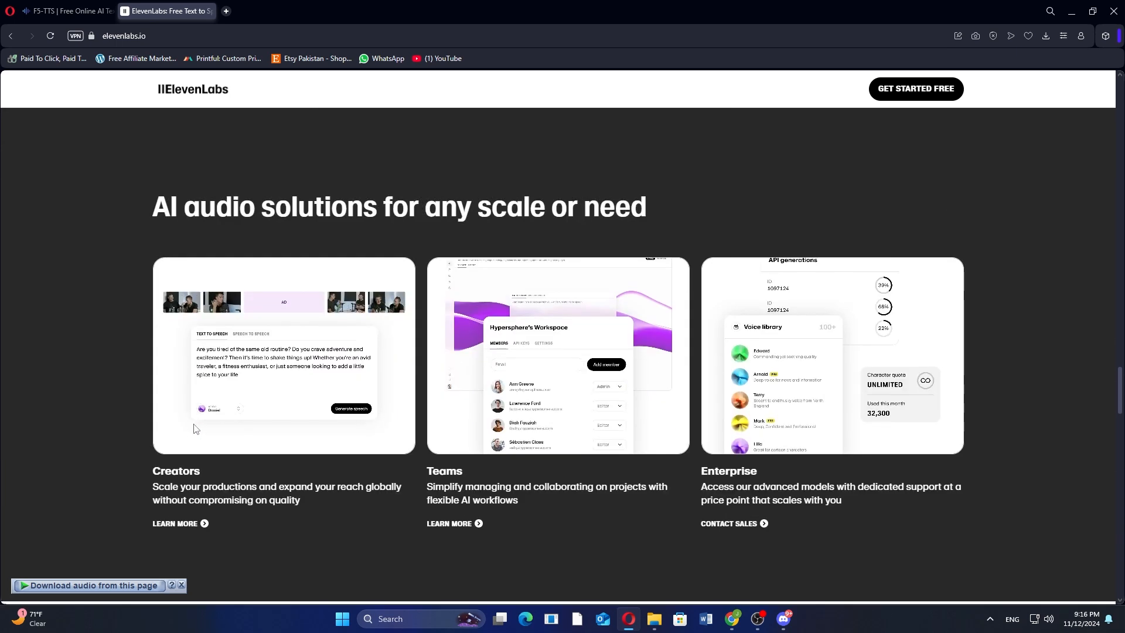
{"action": "scroll", "scroll_direction": "down", "scroll_amount": 3}
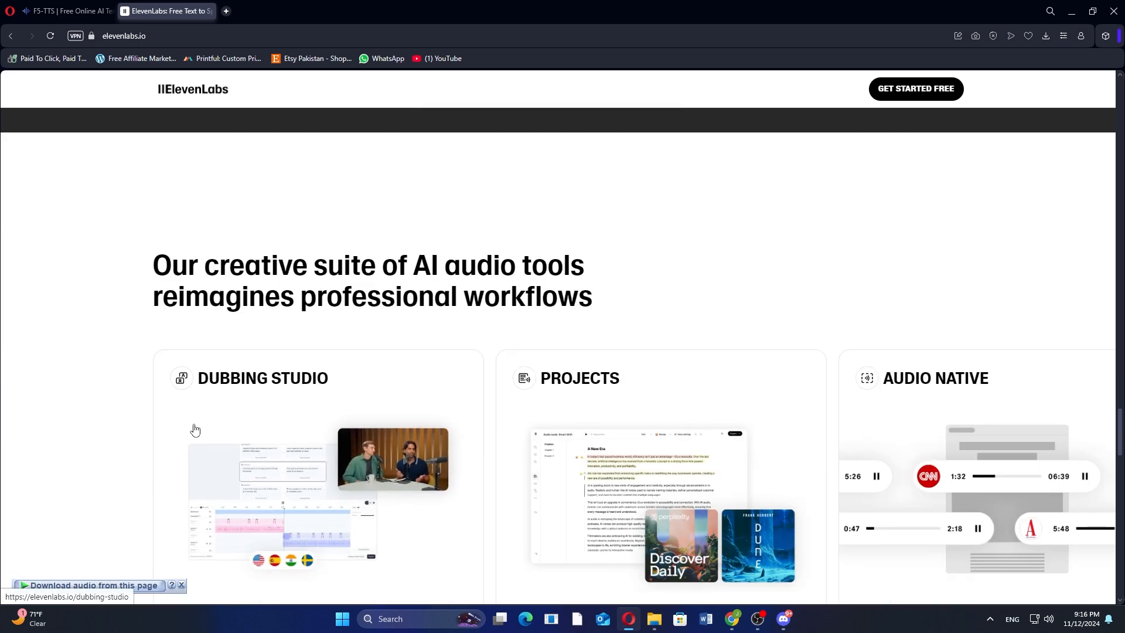
- Scroll past Latest updates and the Get Started Free banner to the ElevenLabs footer links
{"action": "scroll", "scroll_direction": "down", "scroll_amount": 3}
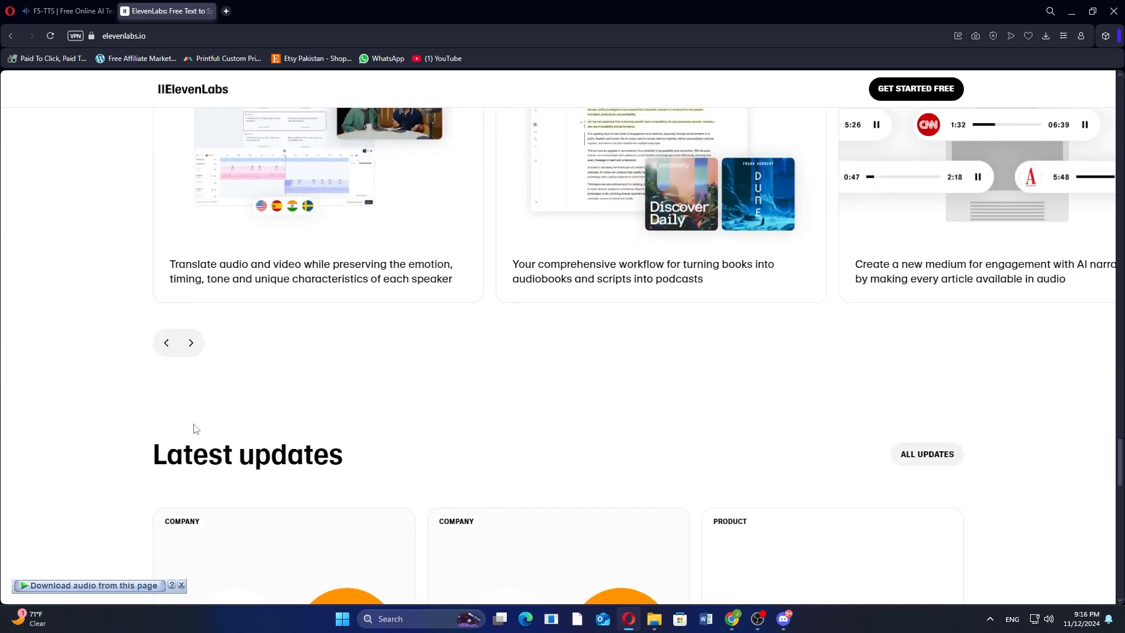
{"action": "scroll", "scroll_direction": "down", "scroll_amount": 3}
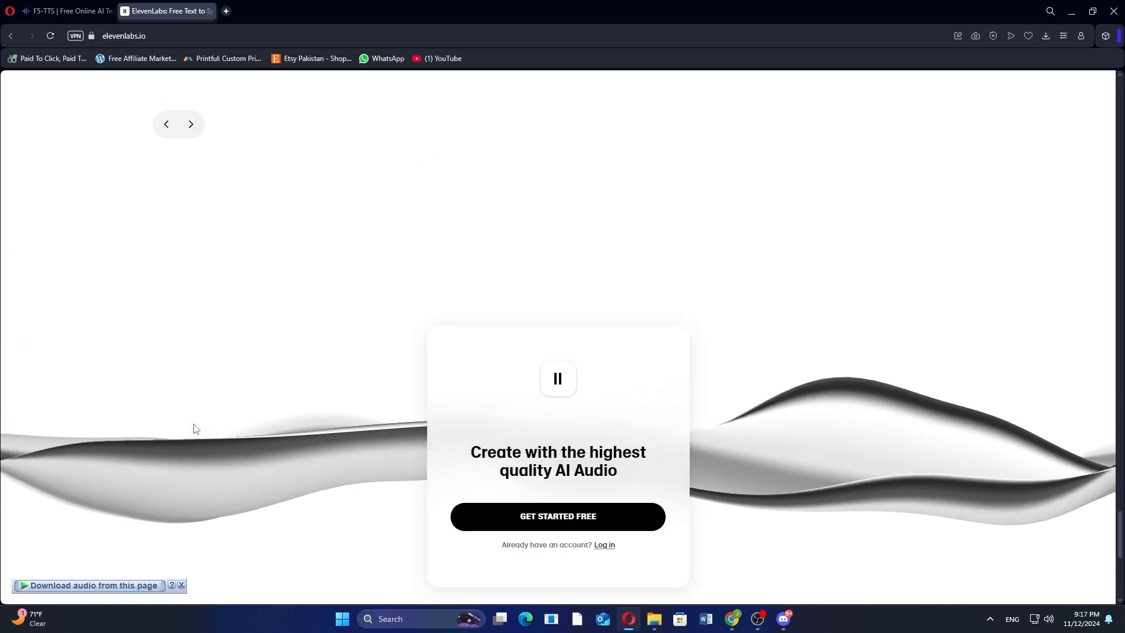
{"action": "scroll", "scroll_direction": "down", "scroll_amount": 3}
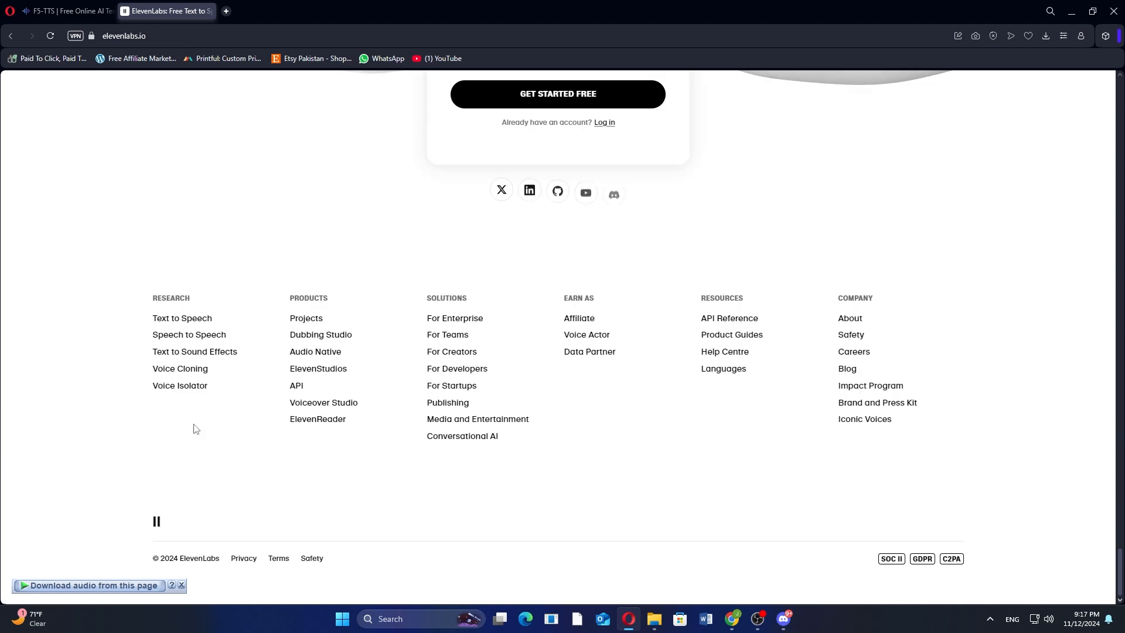